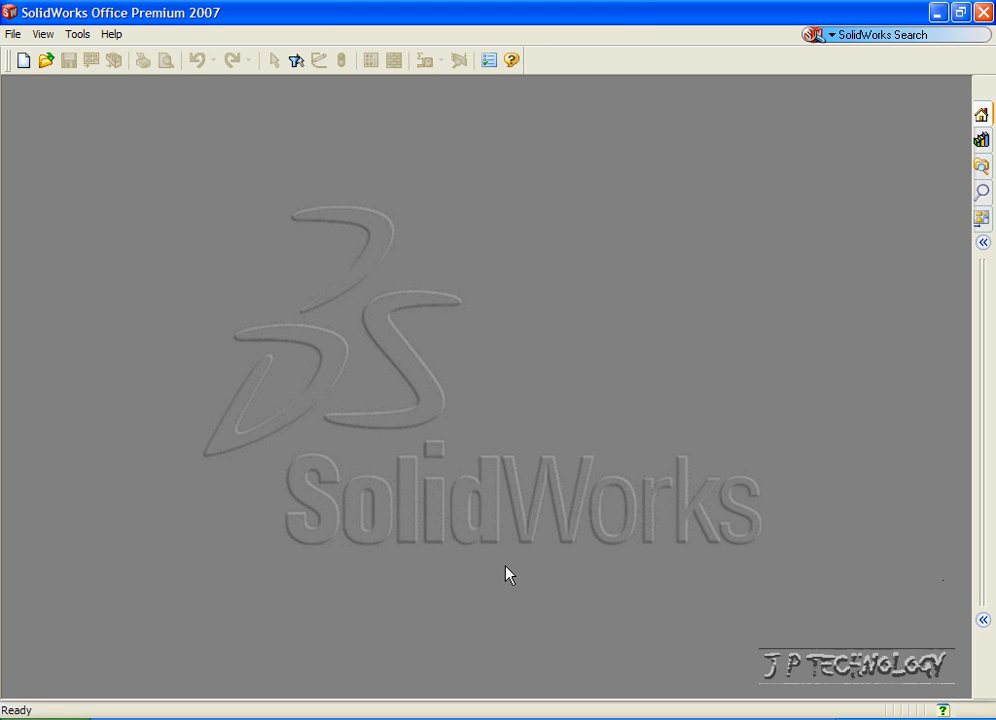
mouse_move(500, 612)
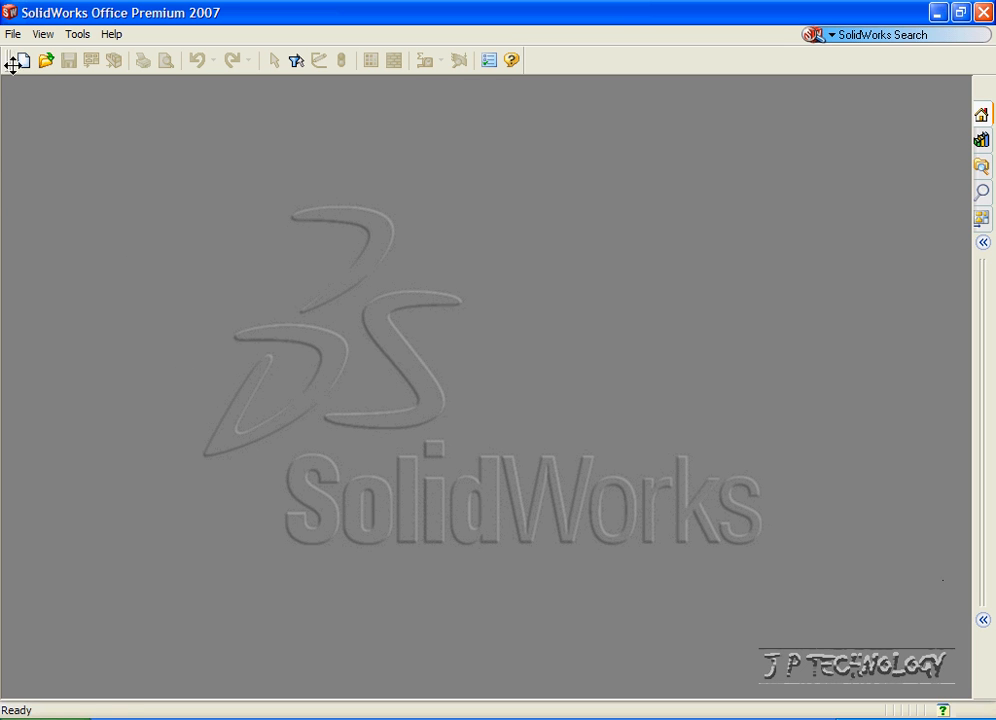
Create a new part from the PART-MM-ANSI-AL6061 template on the MY-TEMPLATES tab.
left_click(20, 60)
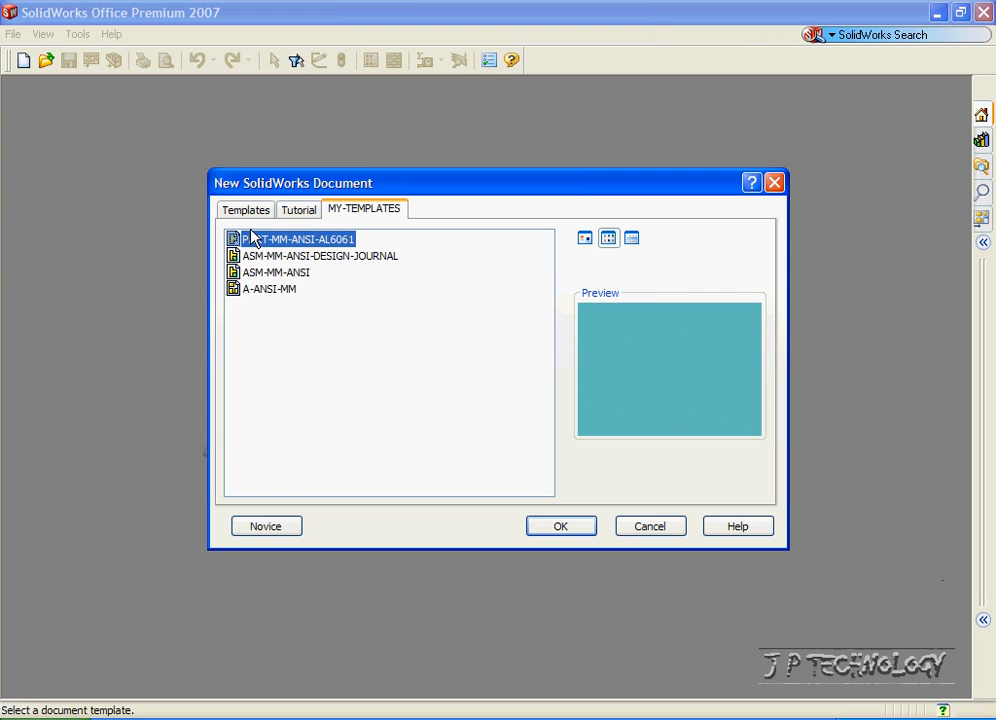
left_click(560, 526)
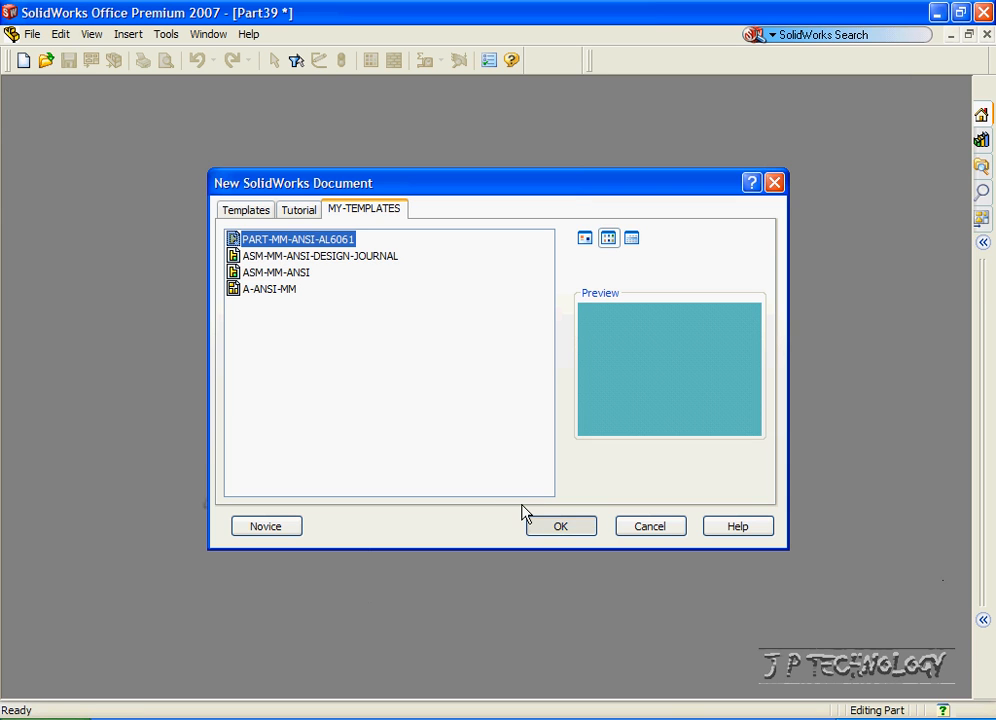
left_click(560, 526)
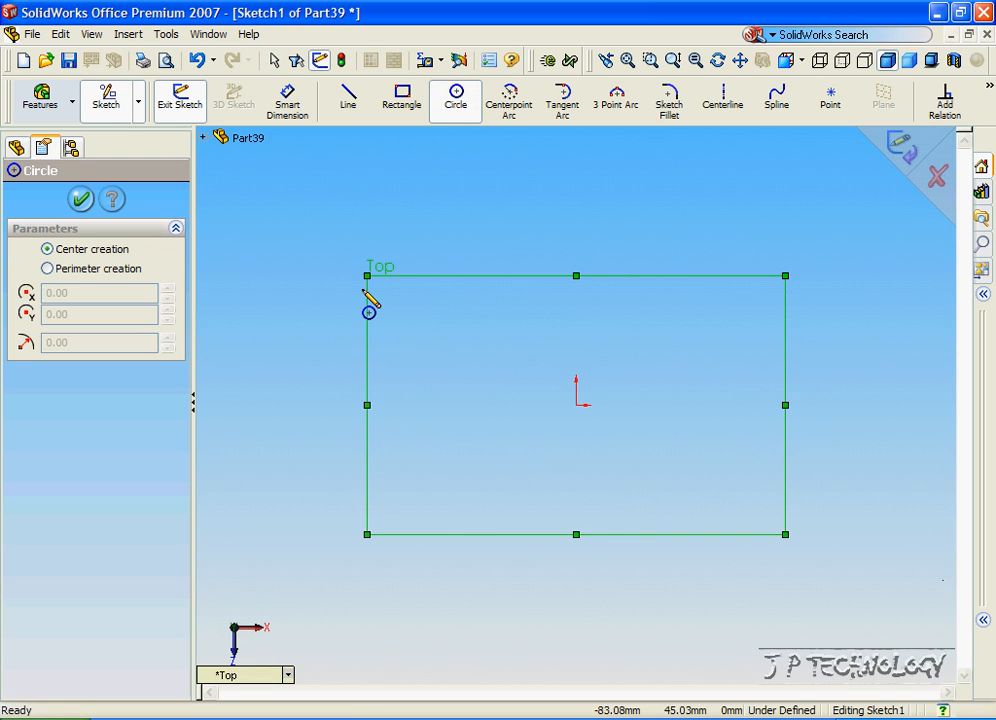
mouse_move(578, 404)
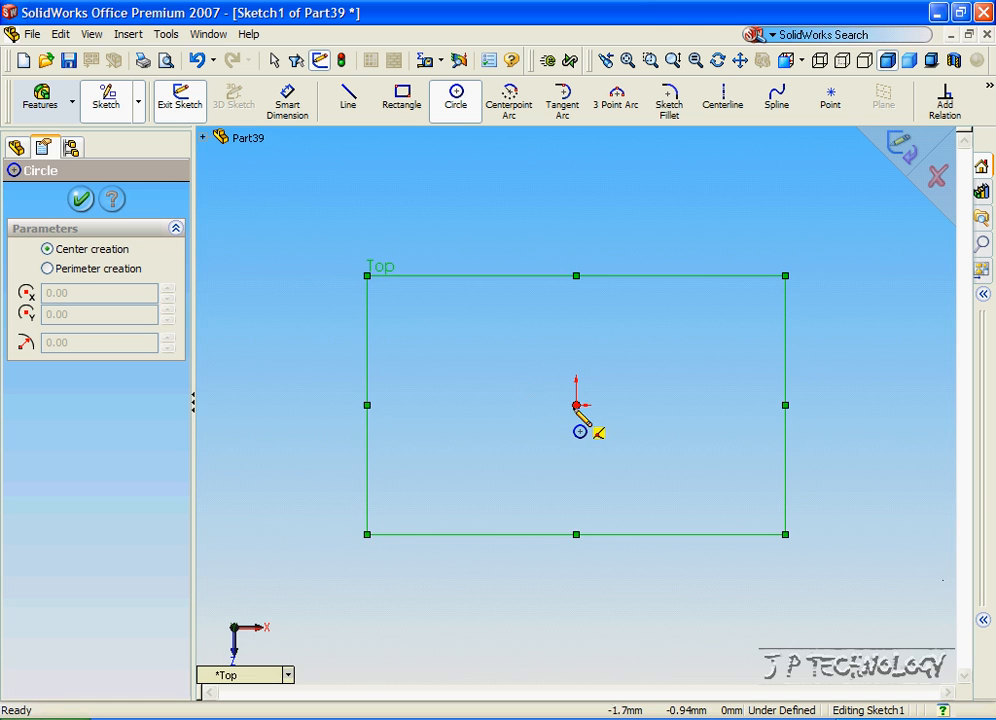
Draw a circle centred on the origin and set its radius to 25.
left_click_drag(576, 404, 660, 430)
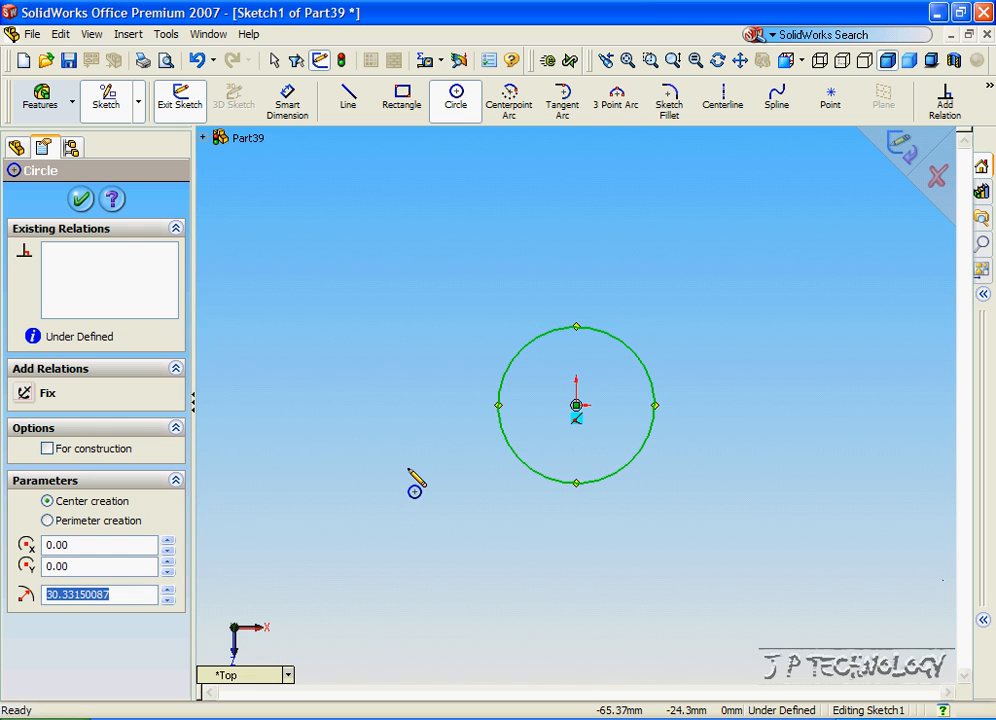
mouse_move(448, 462)
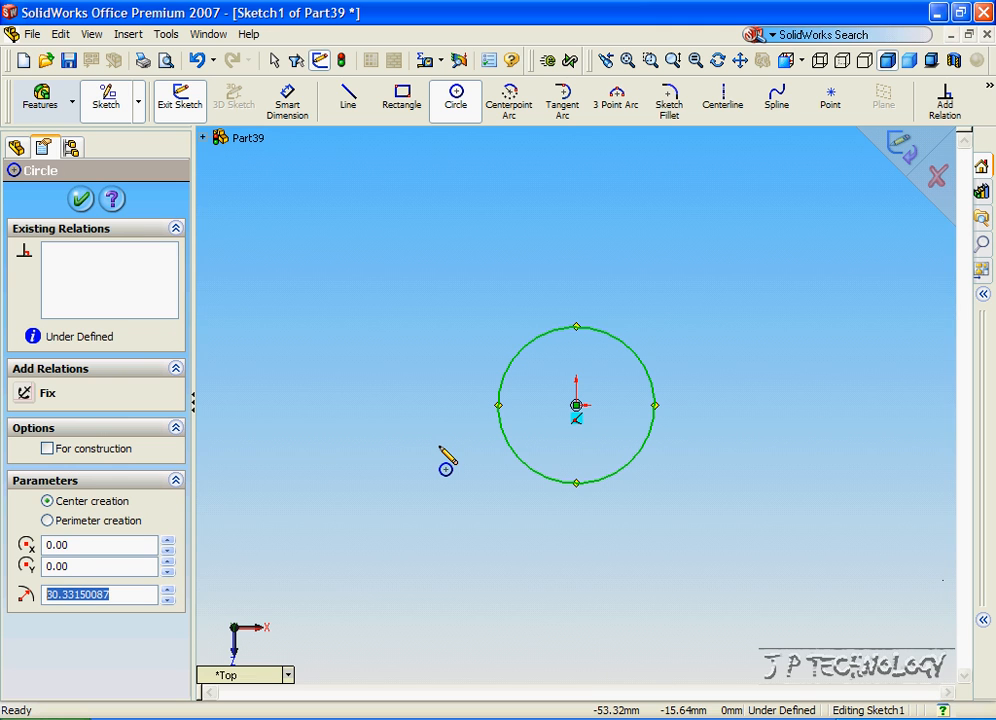
type("2")
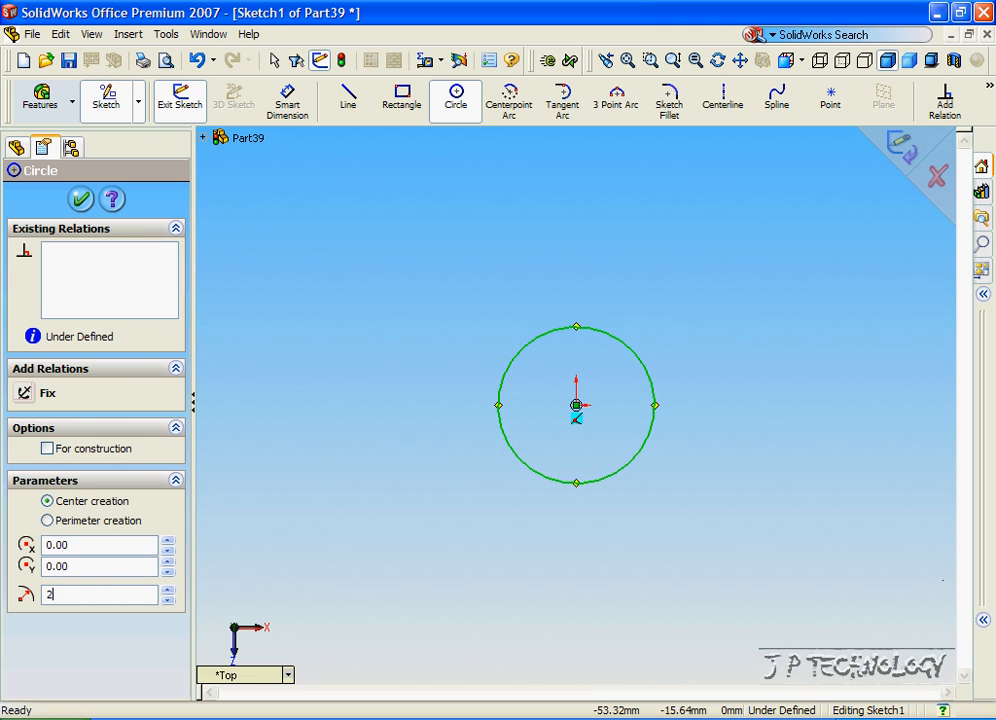
type("25")
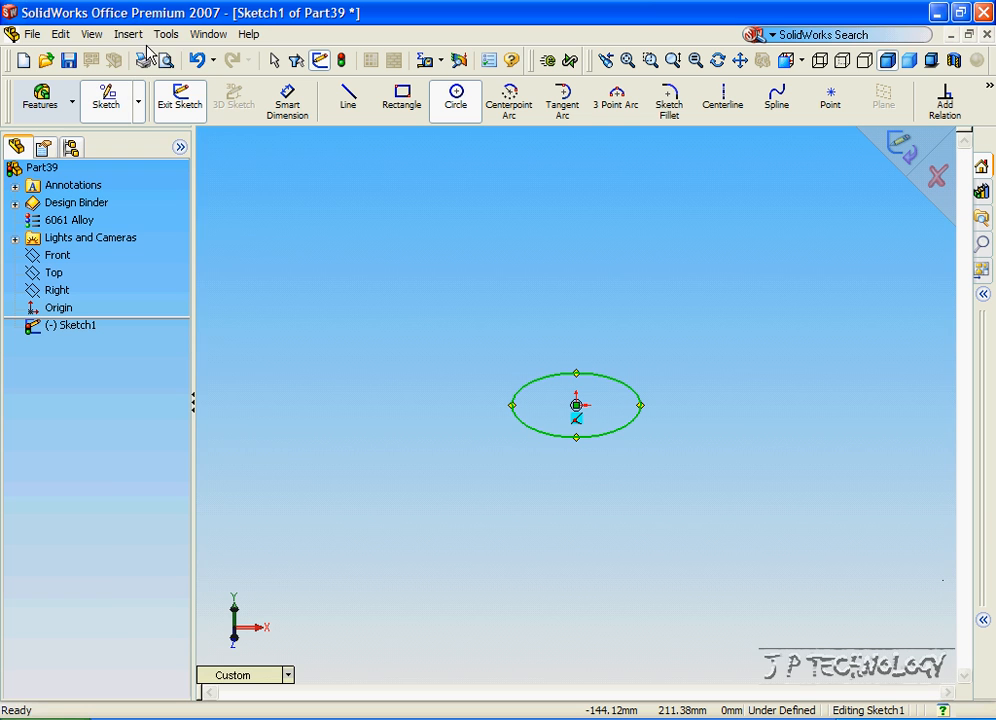
Build a Helix/Spiral on the circle with 10 mm pitch and 10 revolutions.
left_click(128, 32)
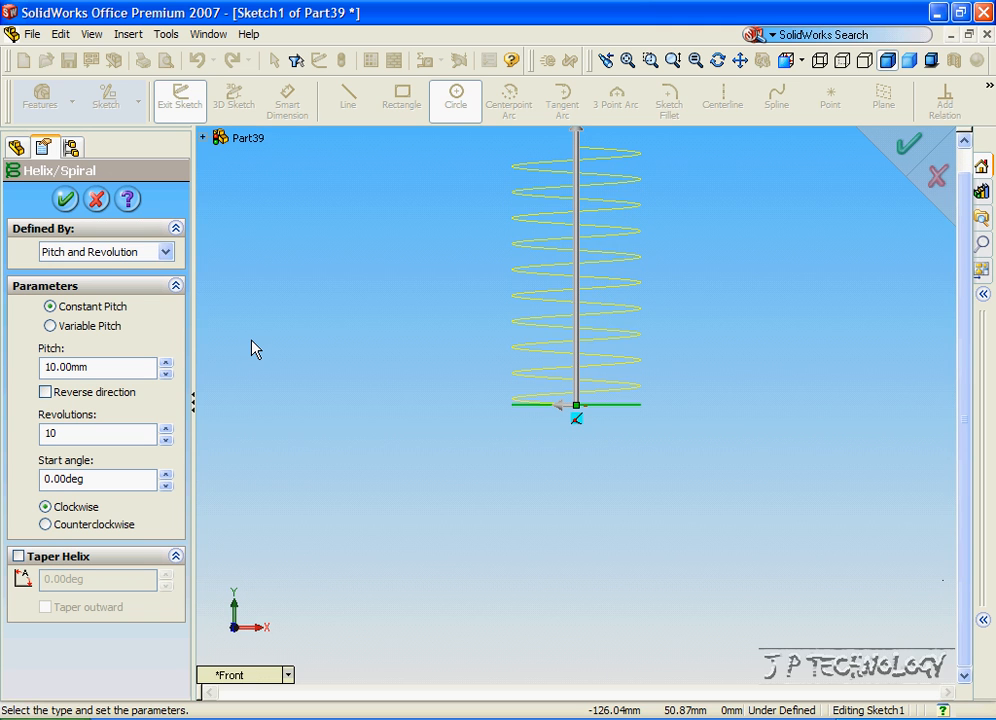
mouse_move(50, 308)
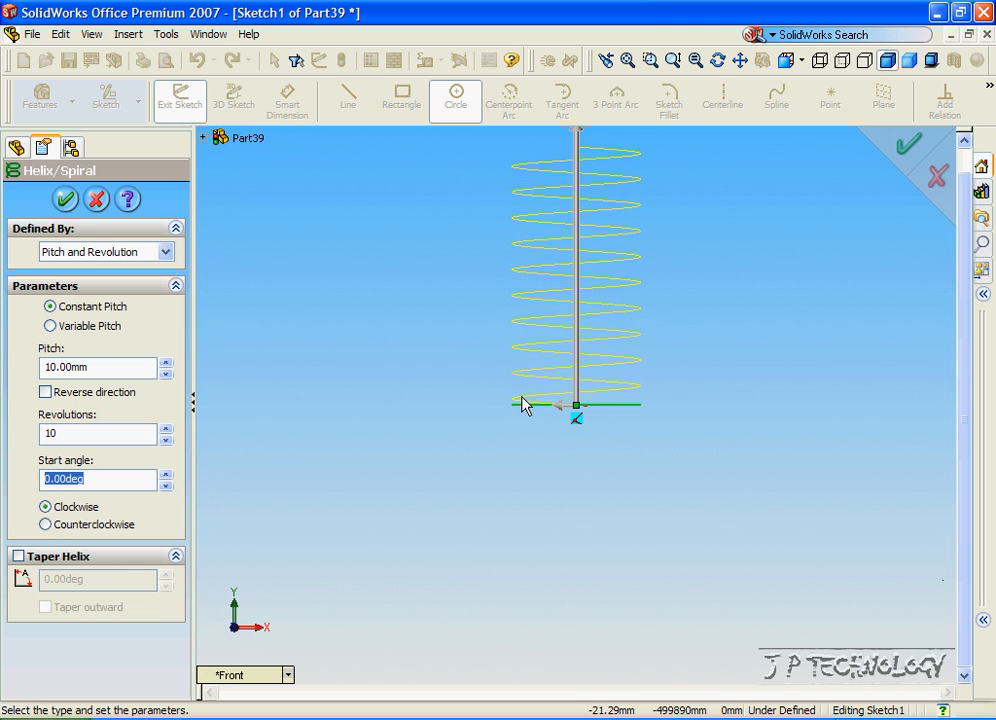
left_click(64, 200)
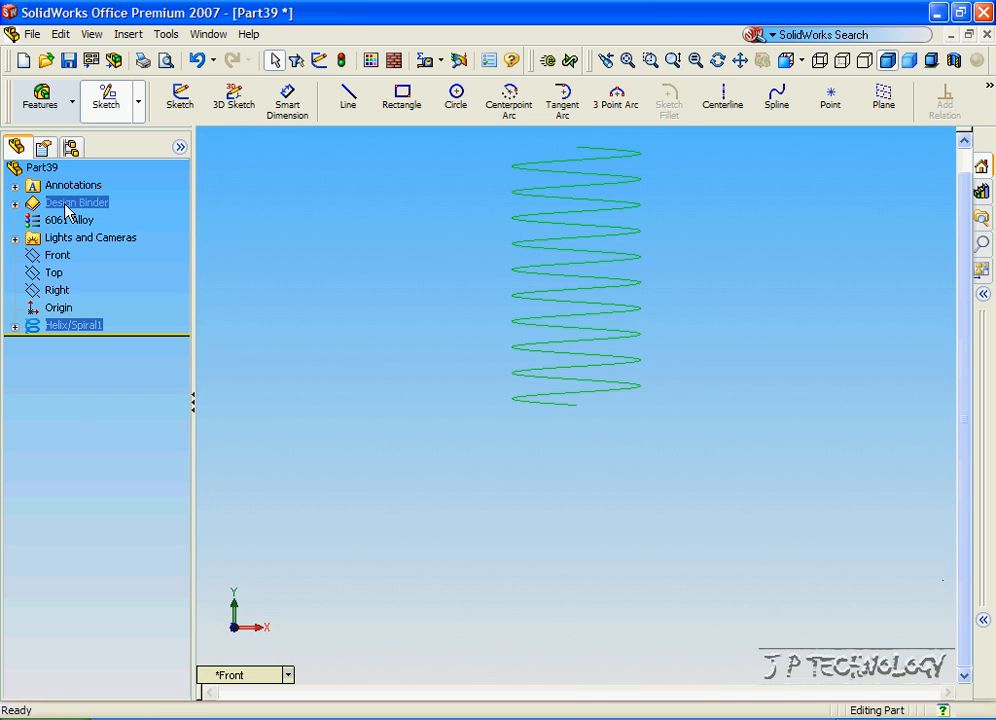
On the Right plane, viewed Normal To, sketch a radius-2.5 circle at the helix start.
left_click(56, 288)
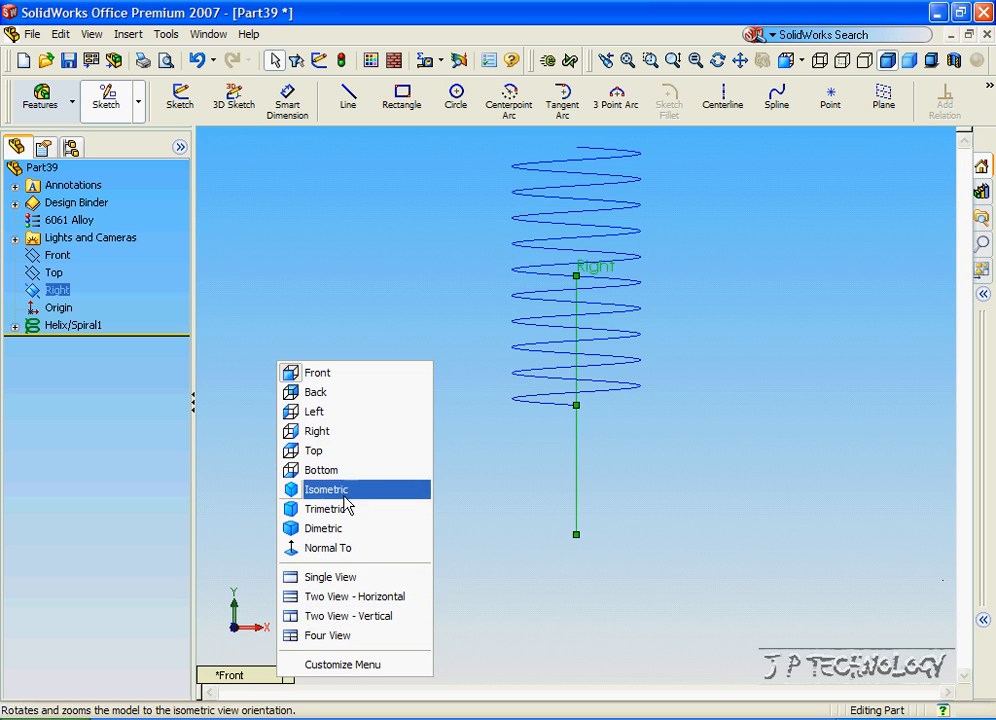
left_click(316, 432)
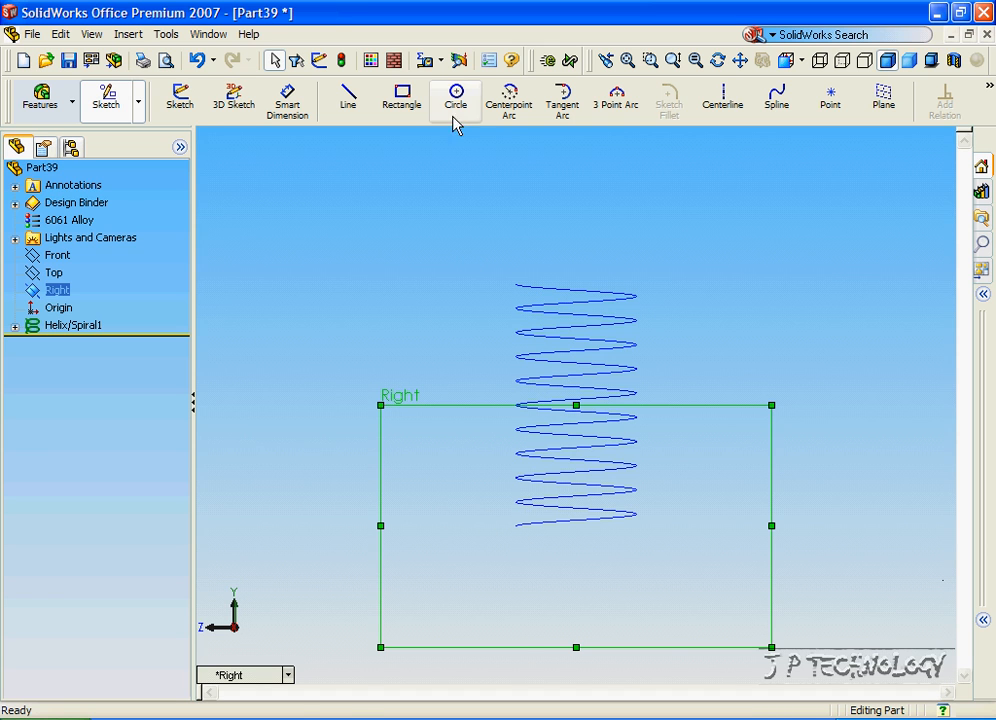
left_click(456, 96)
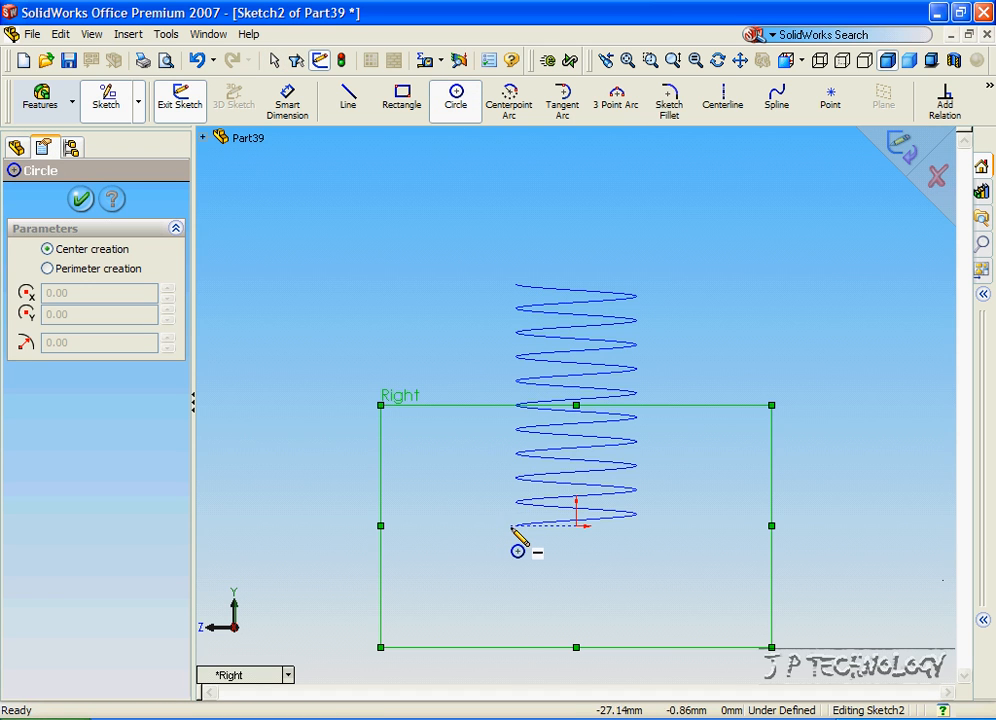
mouse_move(510, 536)
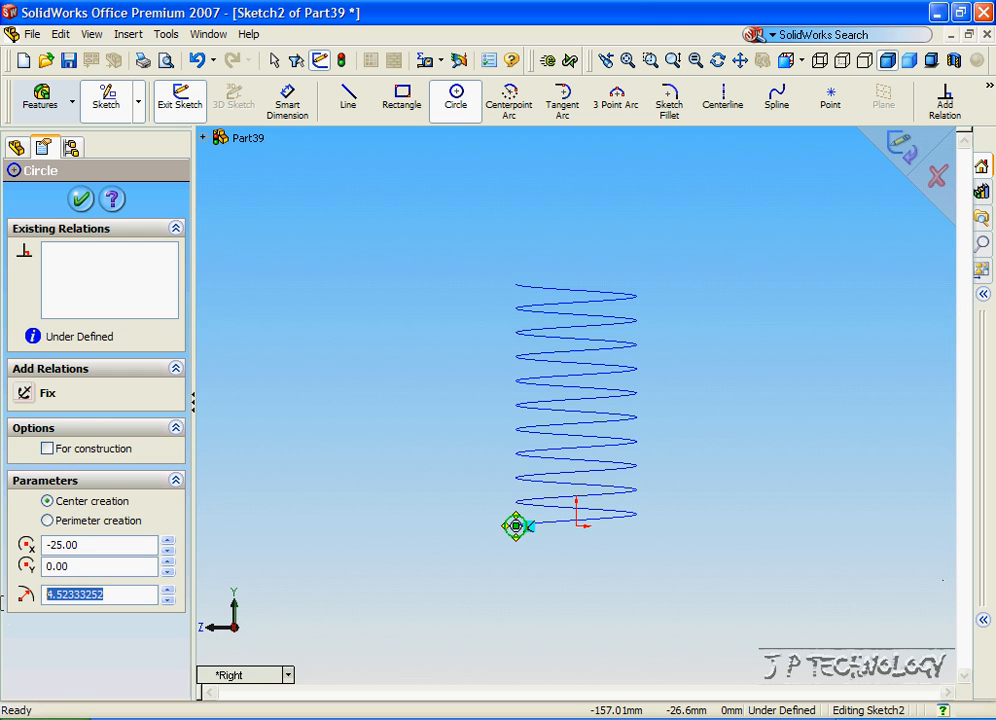
type("2.5")
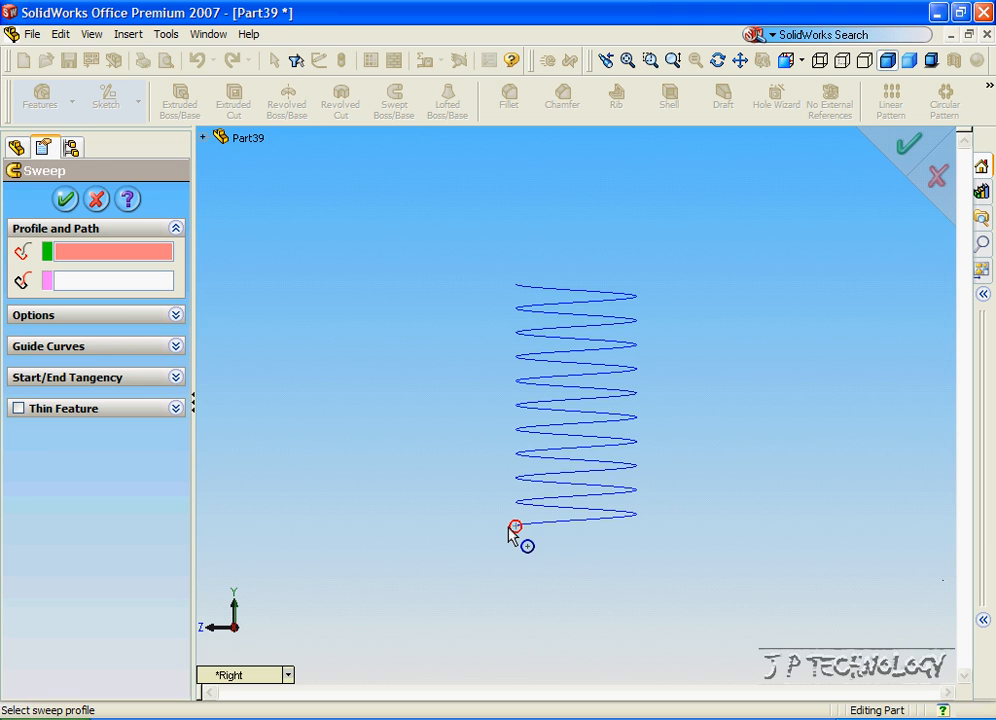
Sweep Sketch2 along Helix/Spiral1 to create the solid spring Sweep1.
left_click(516, 528)
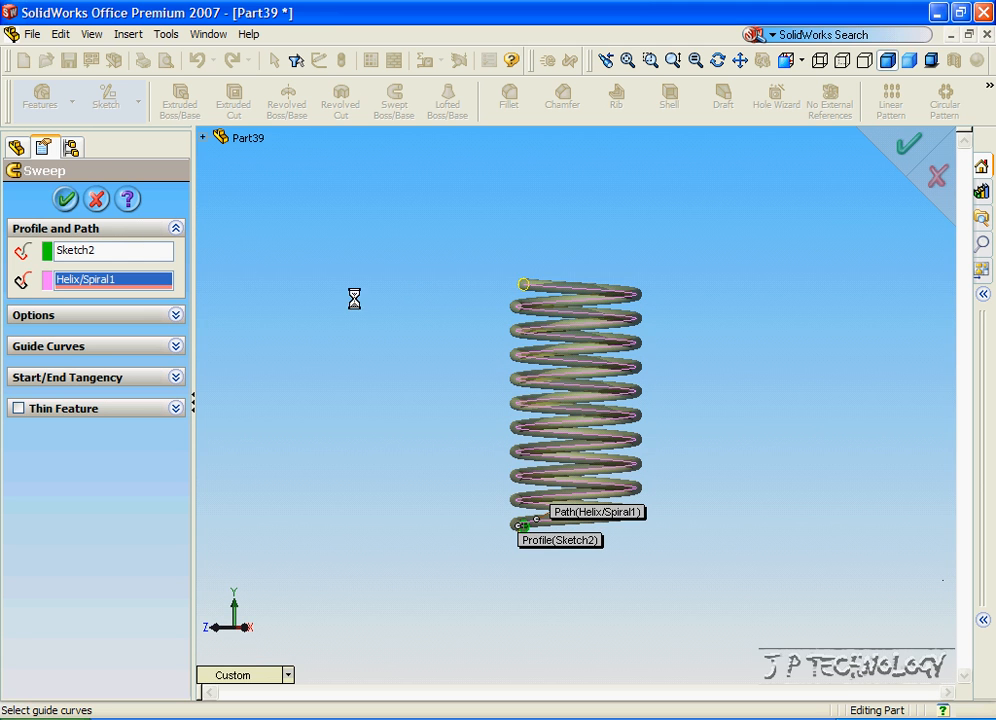
left_click(64, 200)
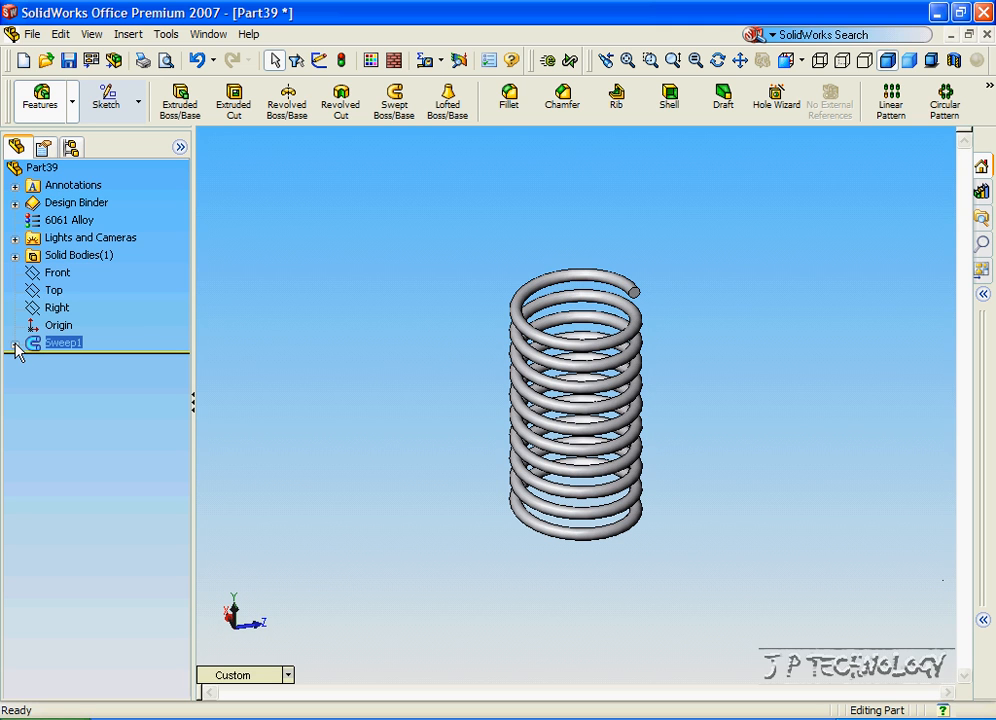
Expand the sweep and add a diameter dimension to Sketch1's base circle.
left_click(16, 344)
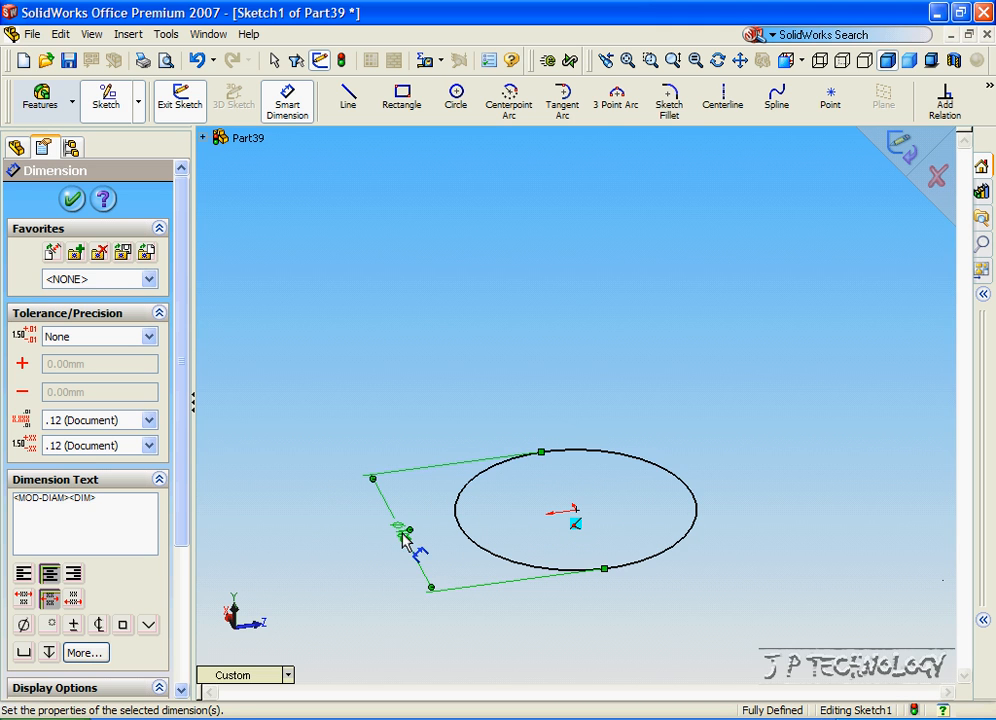
left_click(72, 200)
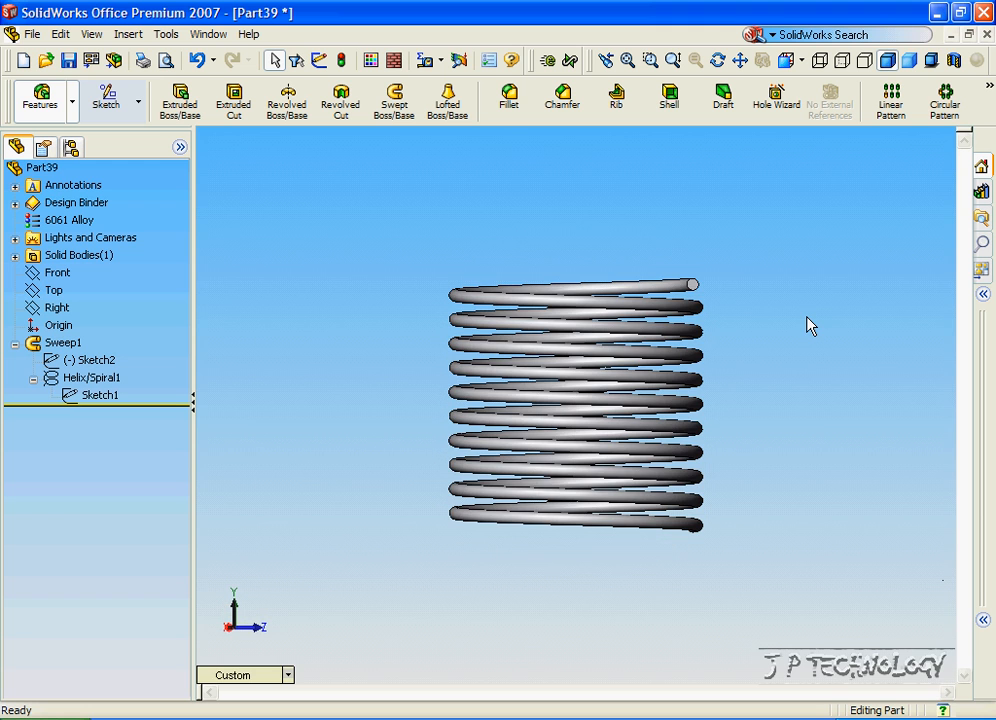
Edit Sketch1, resize the base circle and exit so the spring rebuilds narrower.
left_click(100, 394)
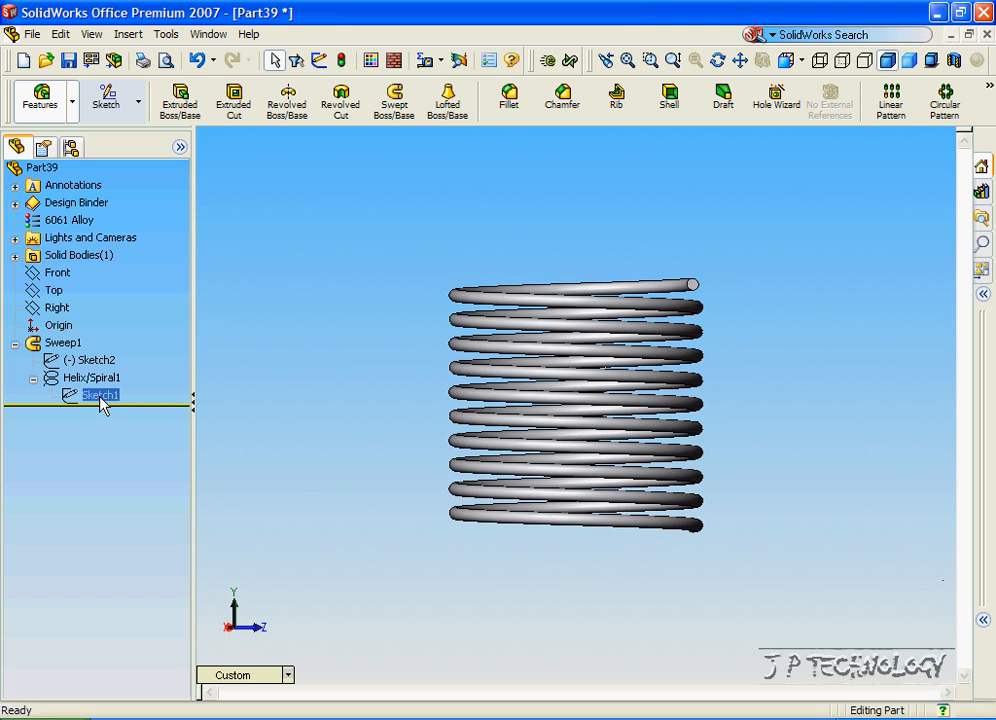
right_click(100, 394)
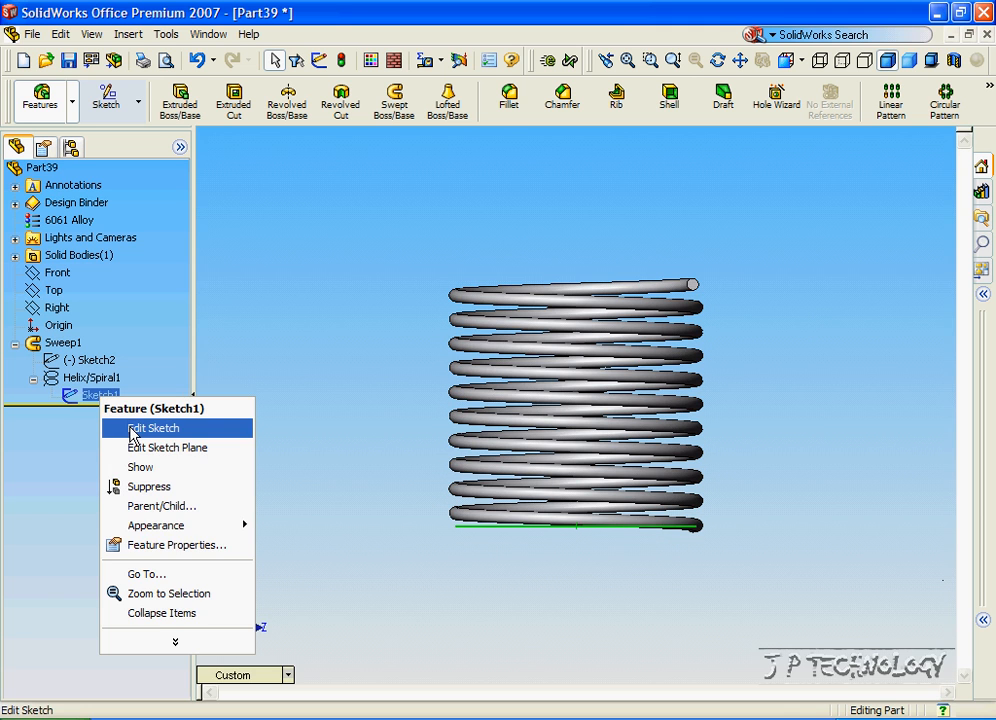
left_click(152, 428)
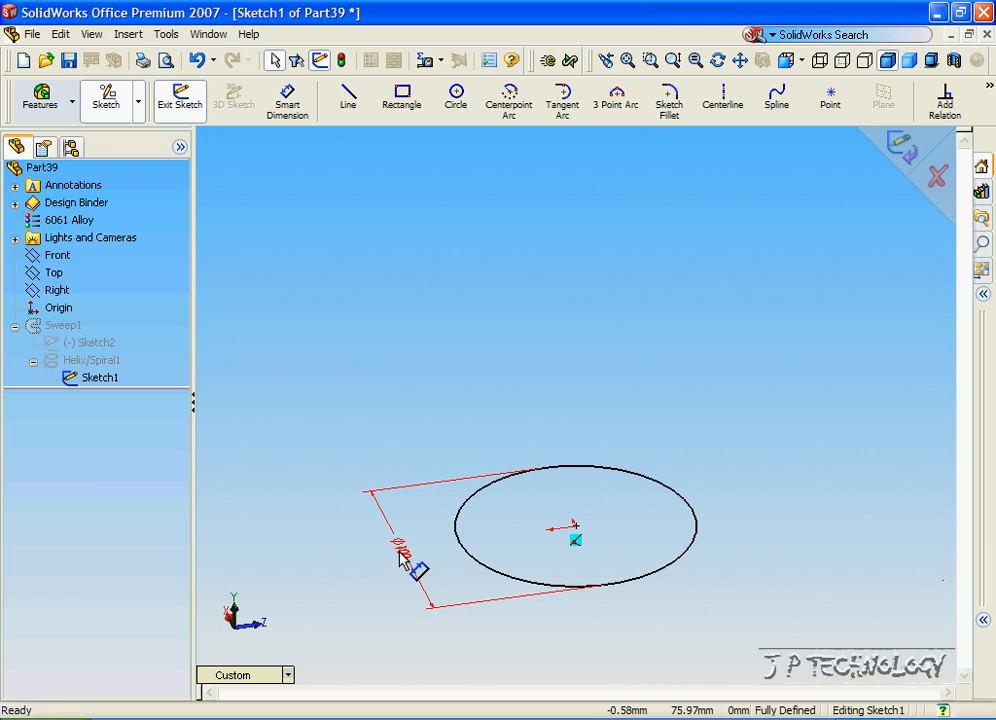
left_click(416, 570)
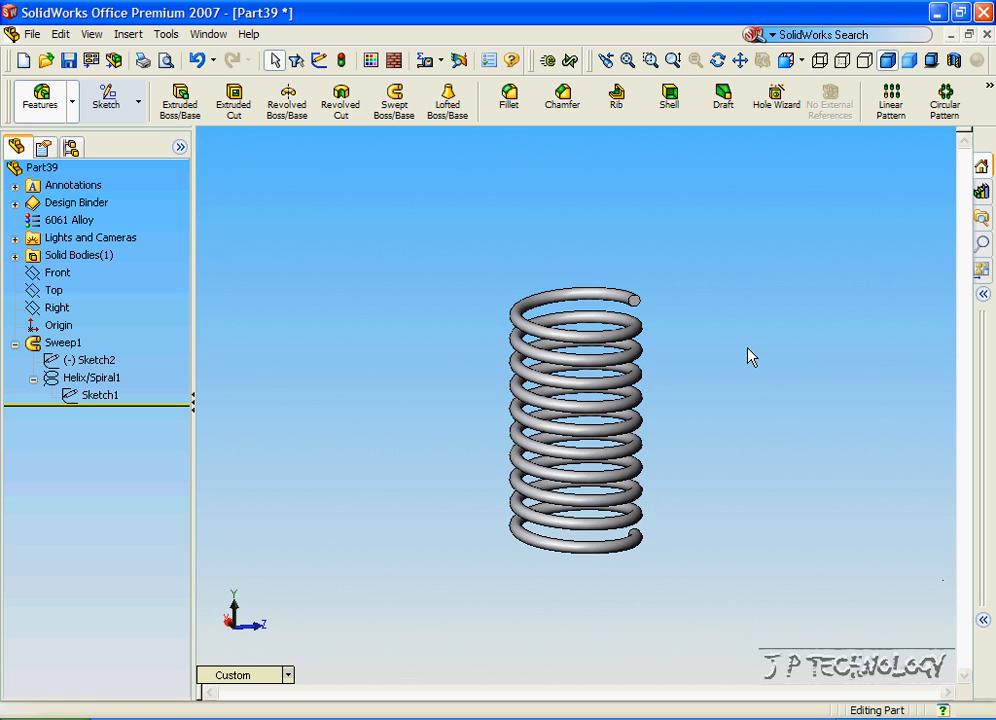
mouse_move(120, 430)
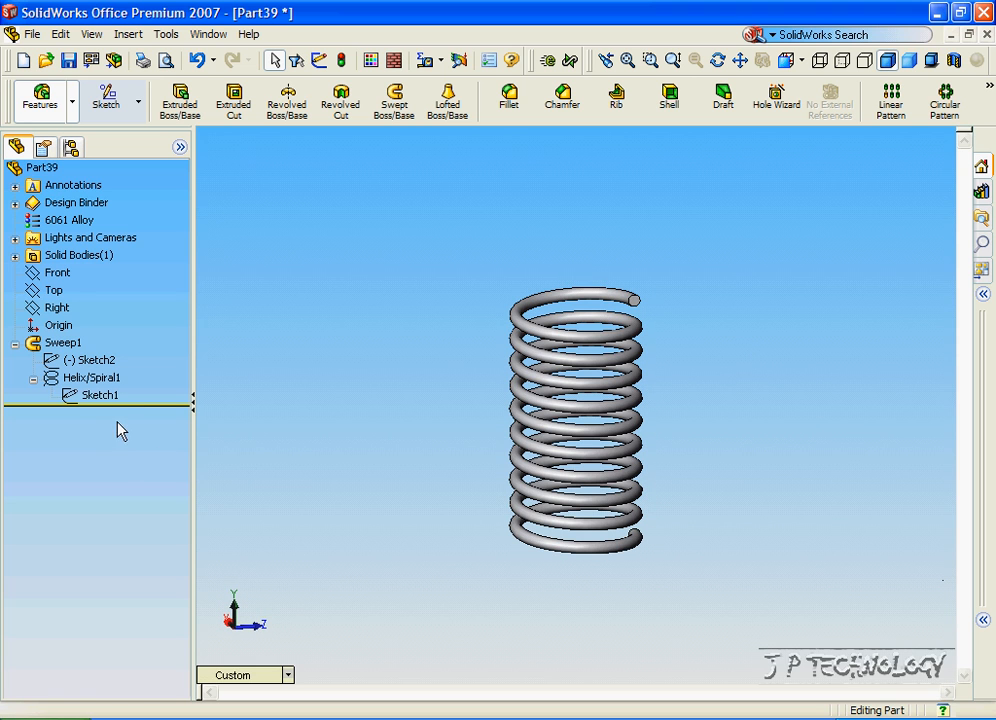
Edit the Helix/Spiral1 feature and review its pitch and revolution options.
left_click(92, 376)
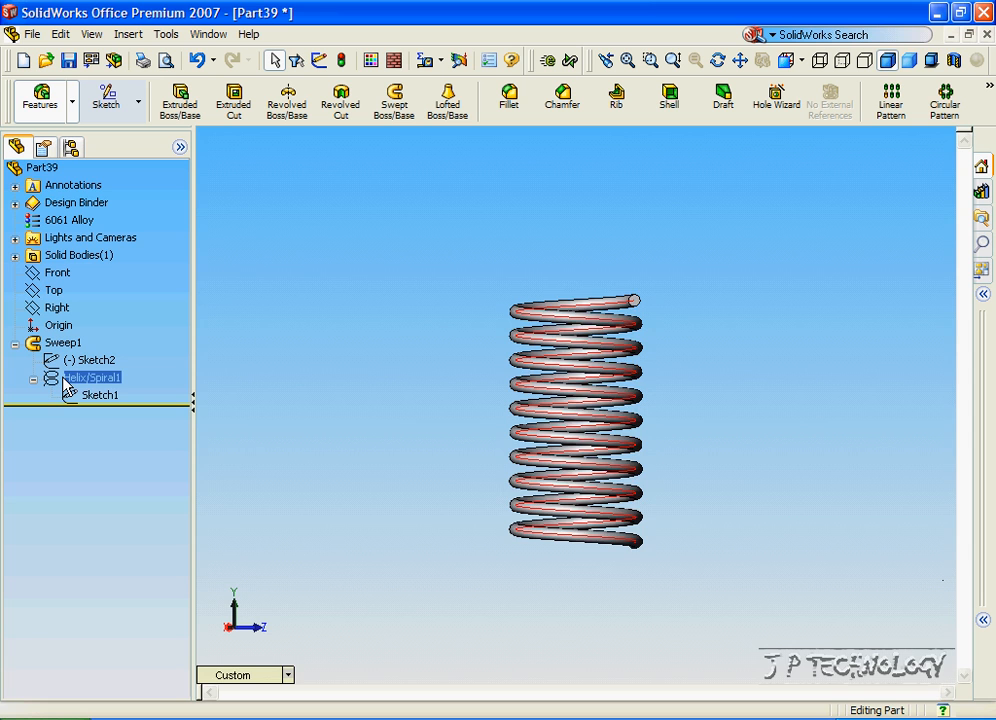
right_click(92, 376)
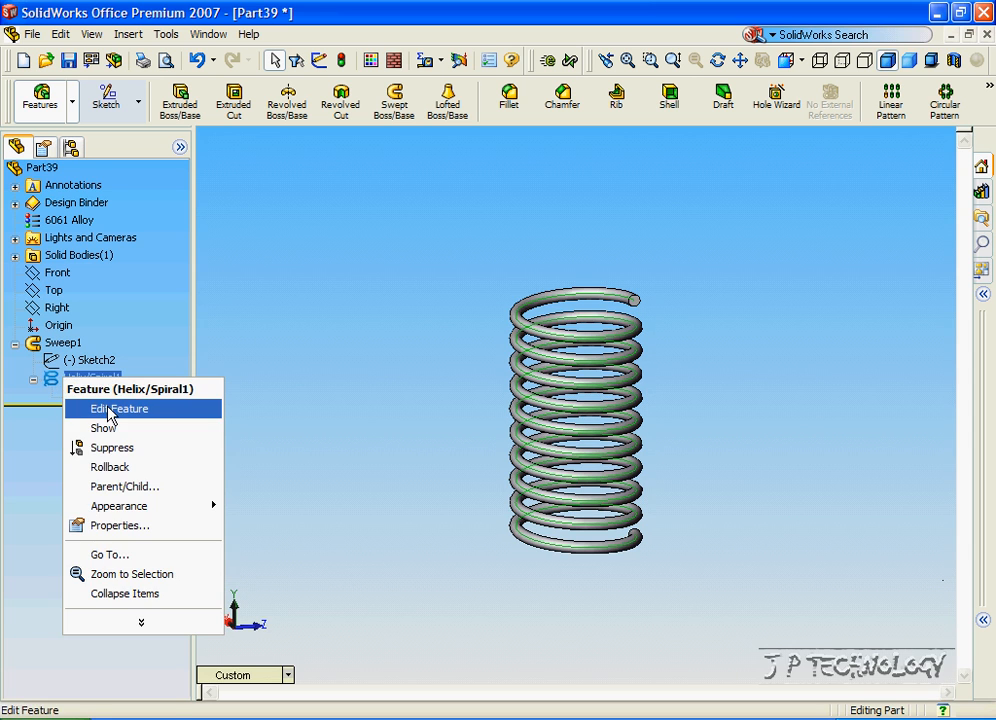
left_click(120, 408)
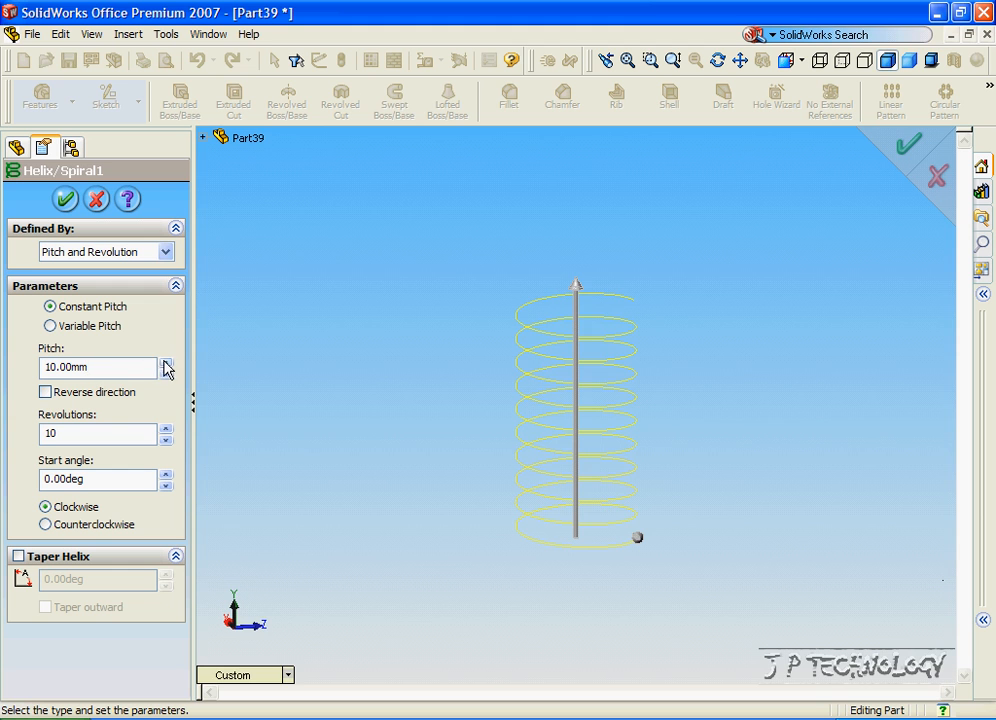
left_click(166, 362)
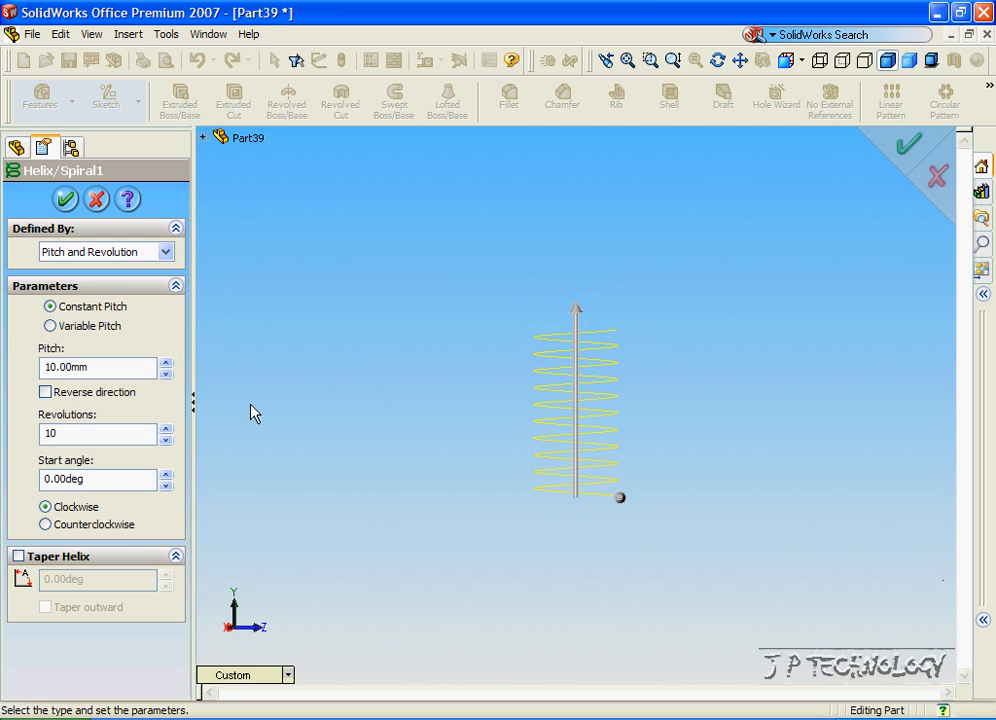
left_click(166, 428)
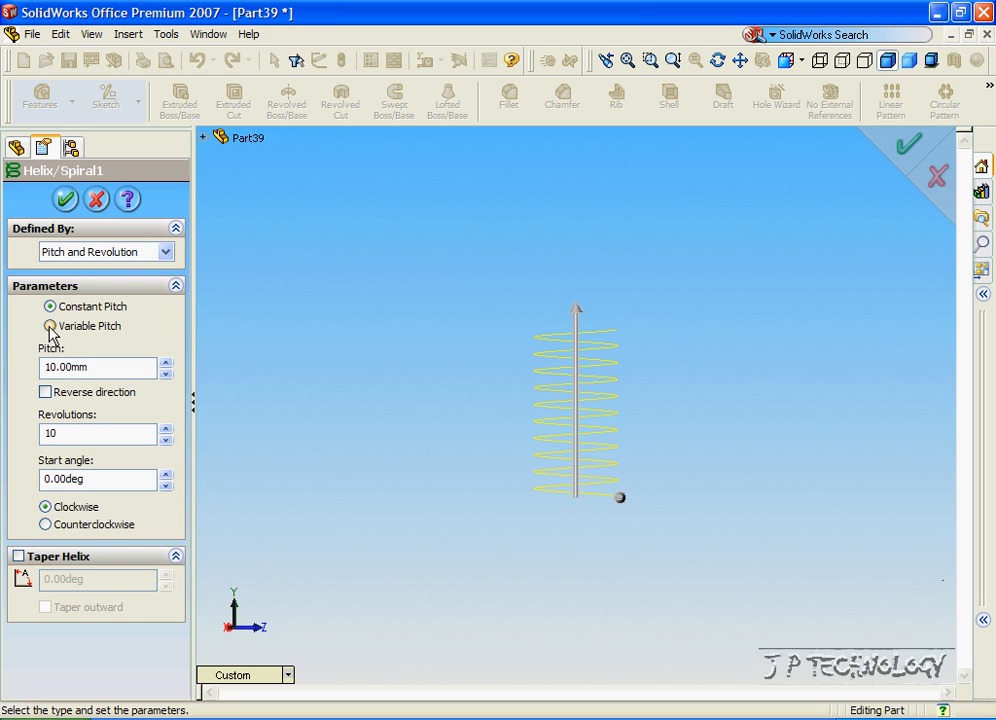
Switch to Variable Pitch and enter regions at revolutions 0 and 2 with diameters 50 and 100 mm.
left_click(48, 326)
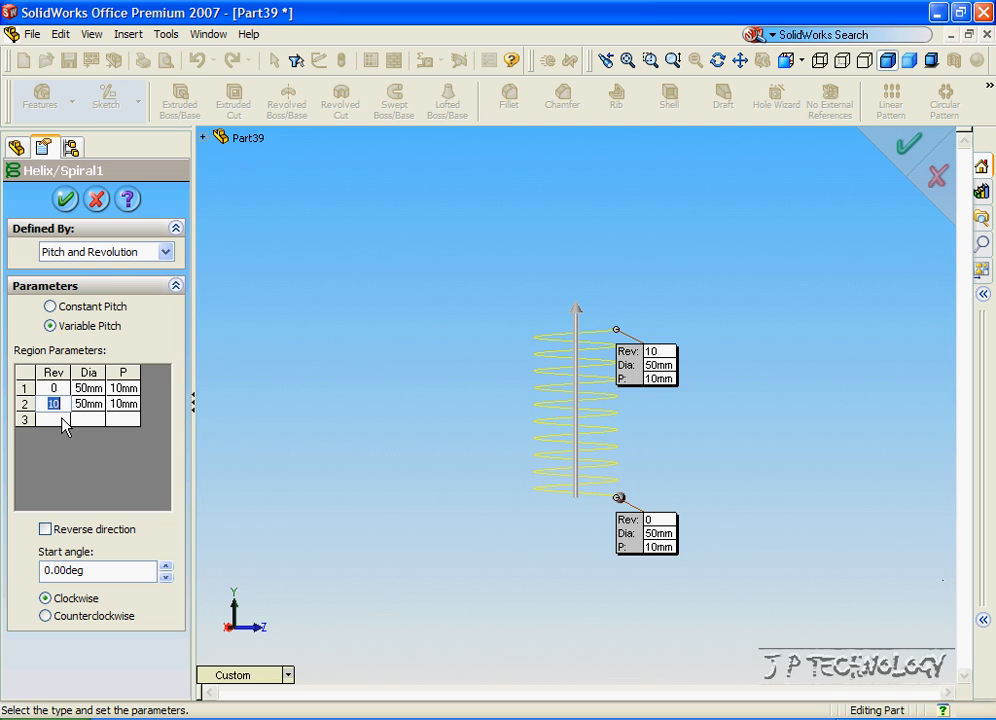
type("2")
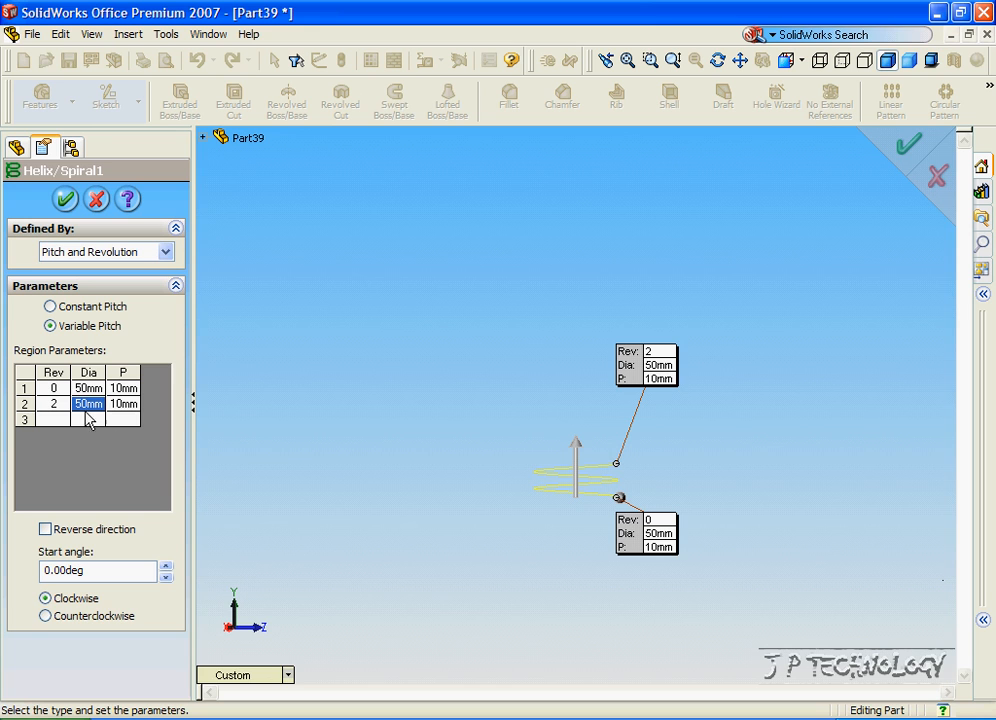
type("0.00")
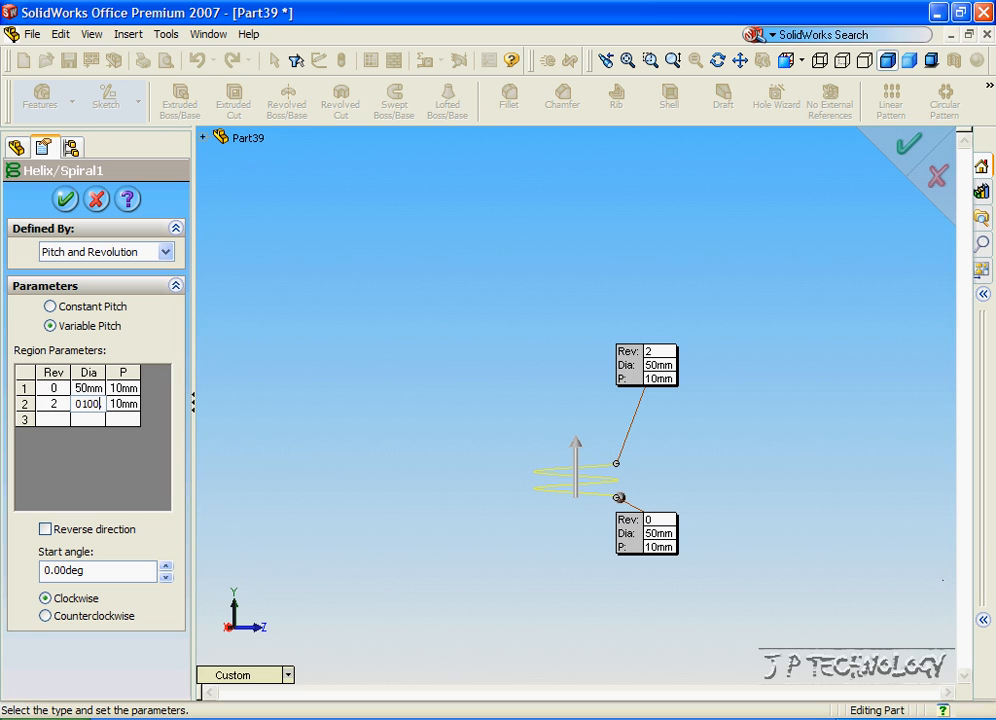
type("5100.")
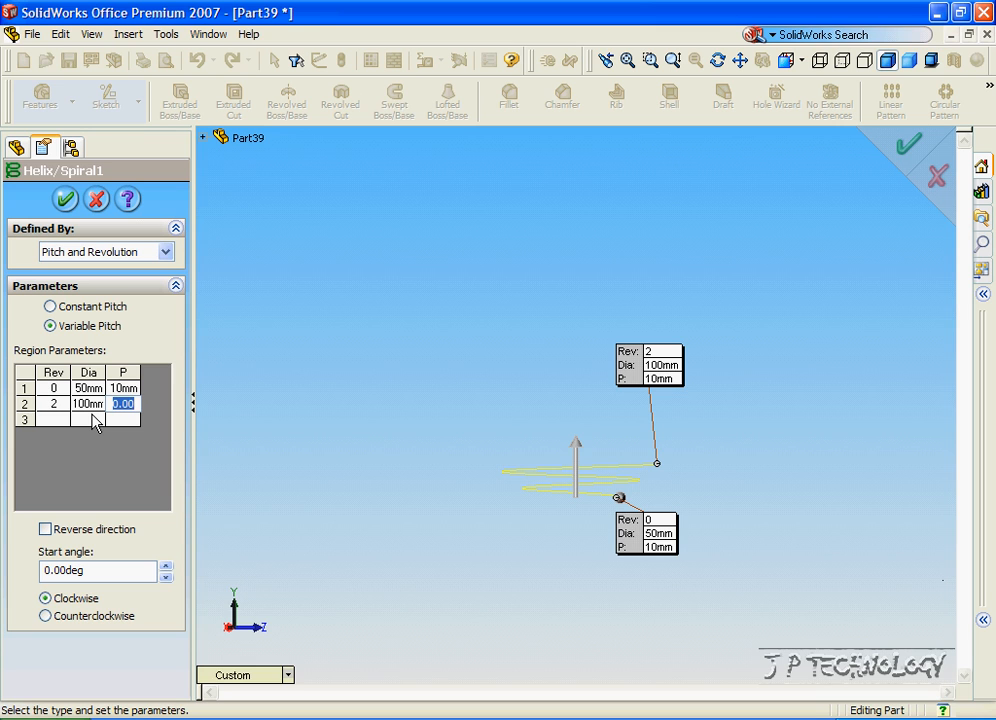
type("10mm")
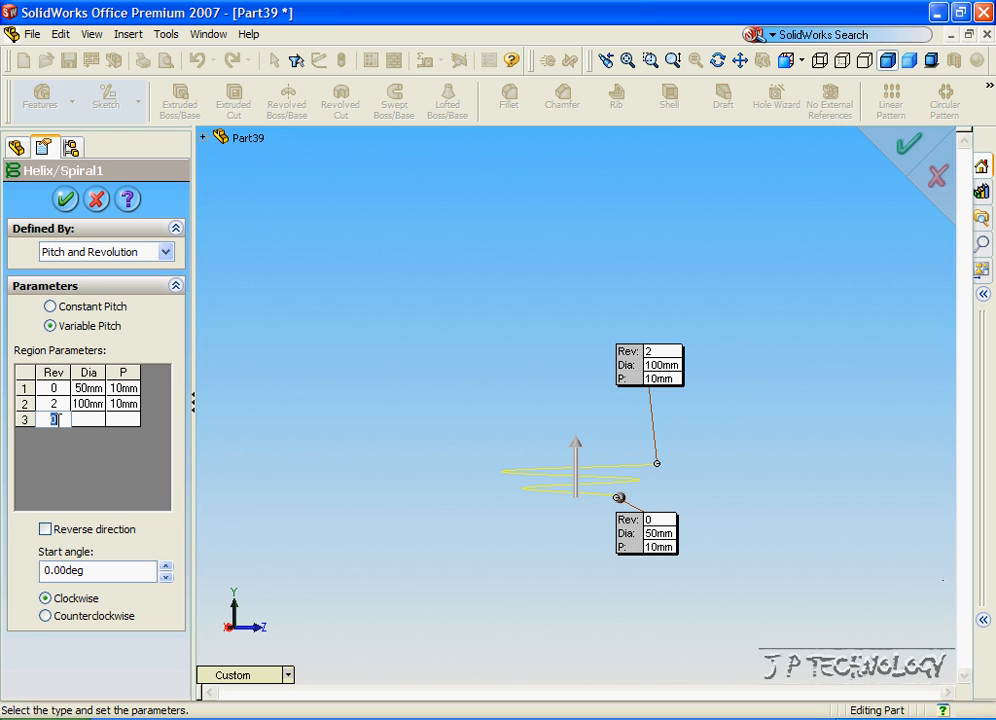
type("8")
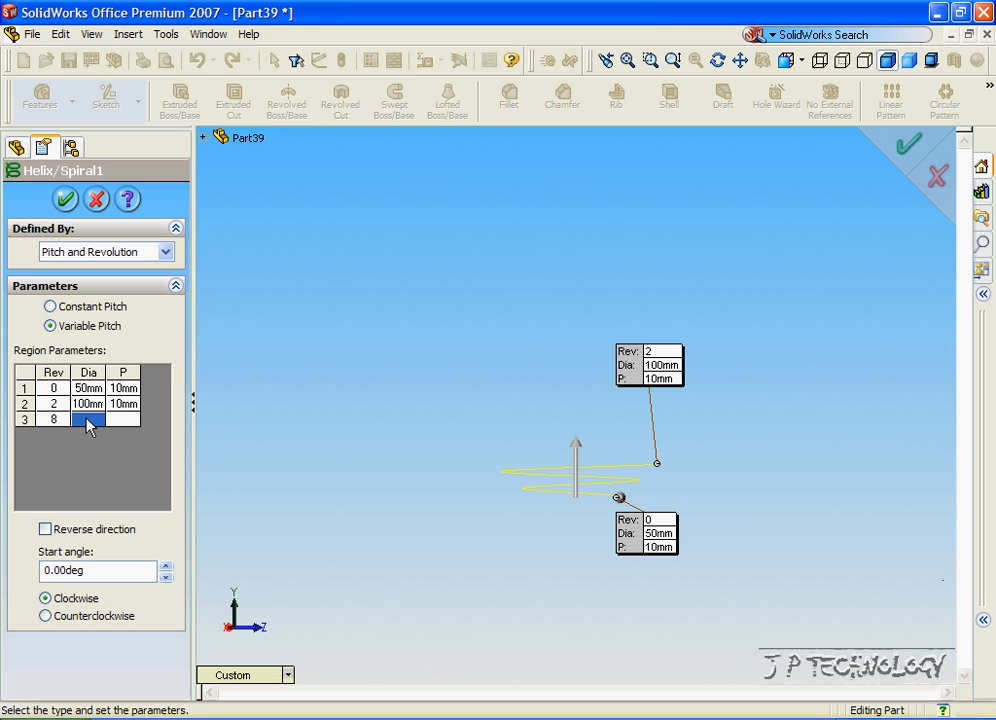
type("100")
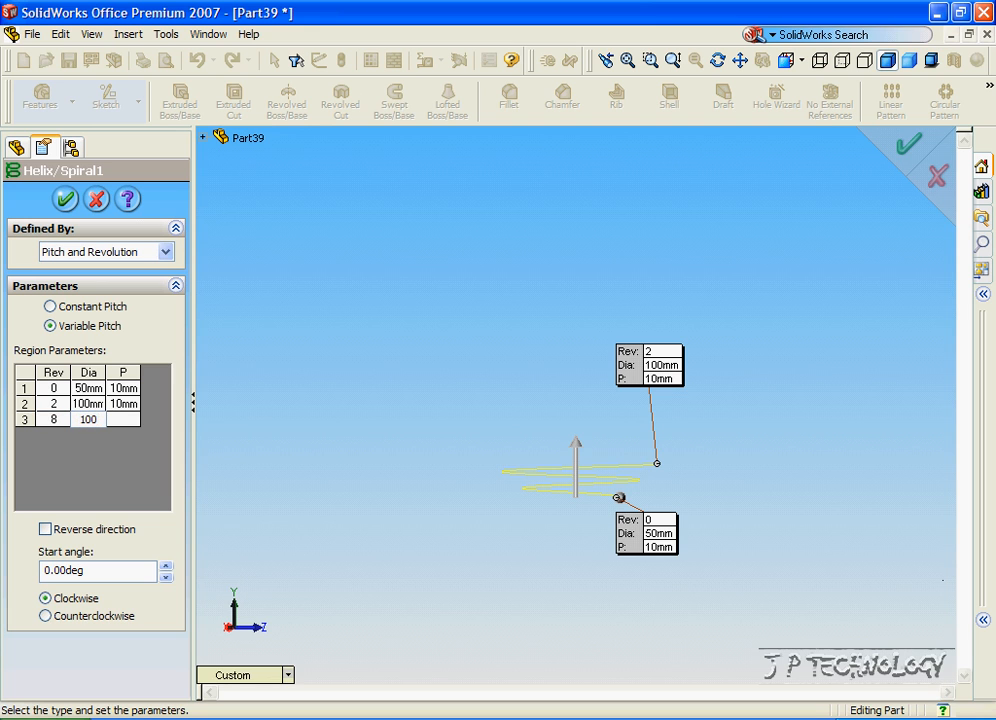
Add regions at revolutions 8 and 10 with diameters 100 and 50 mm, pitch 10 mm.
left_click(122, 420)
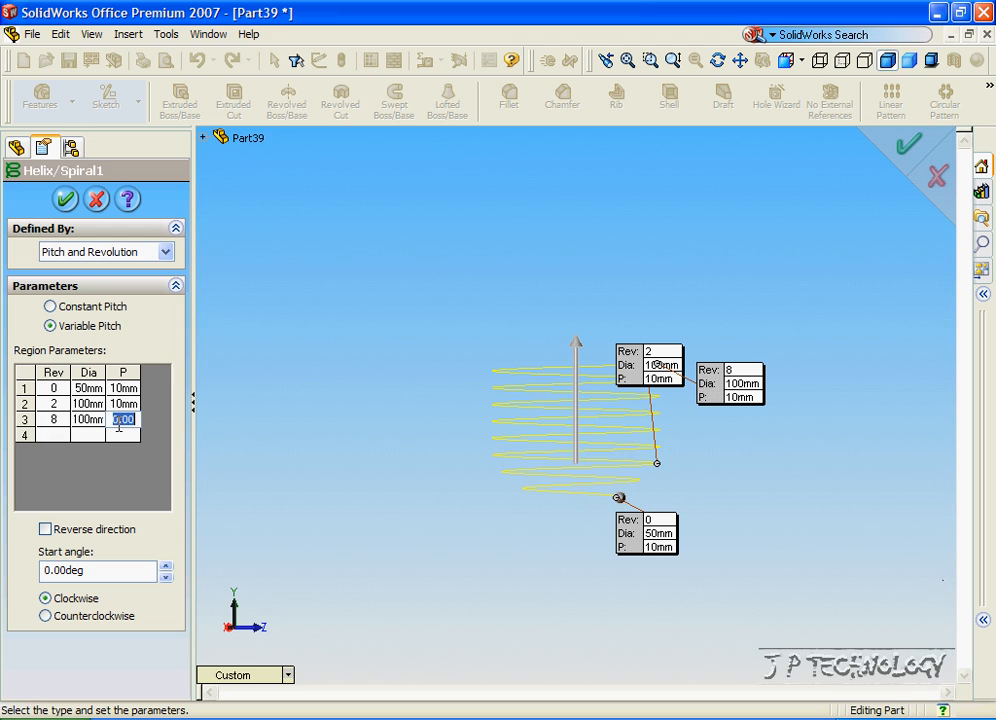
type("10mm")
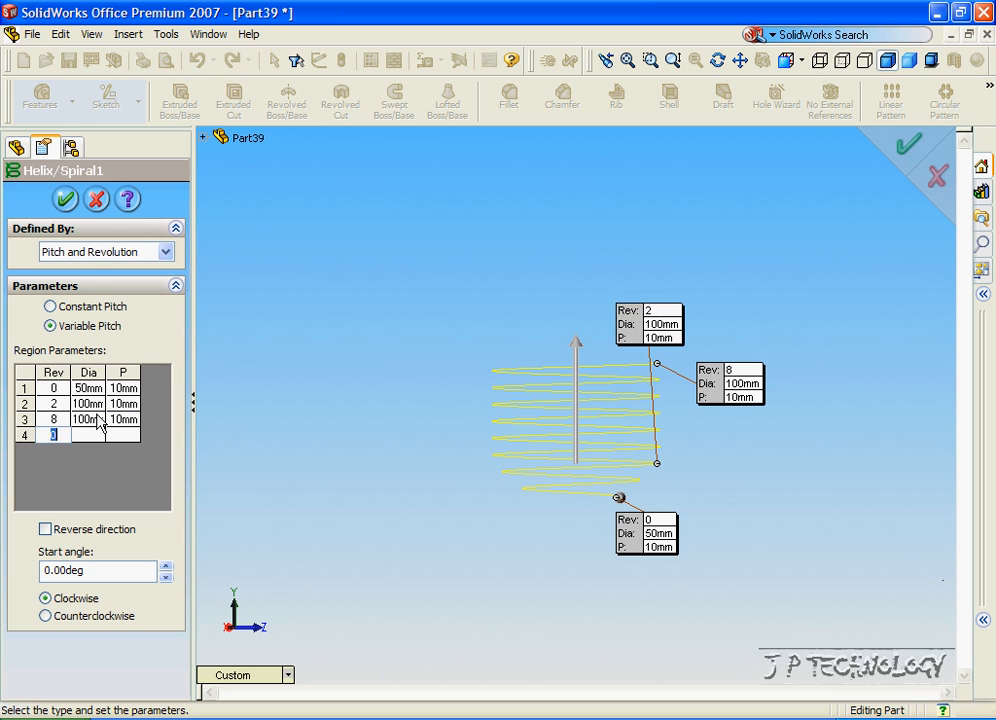
type("10")
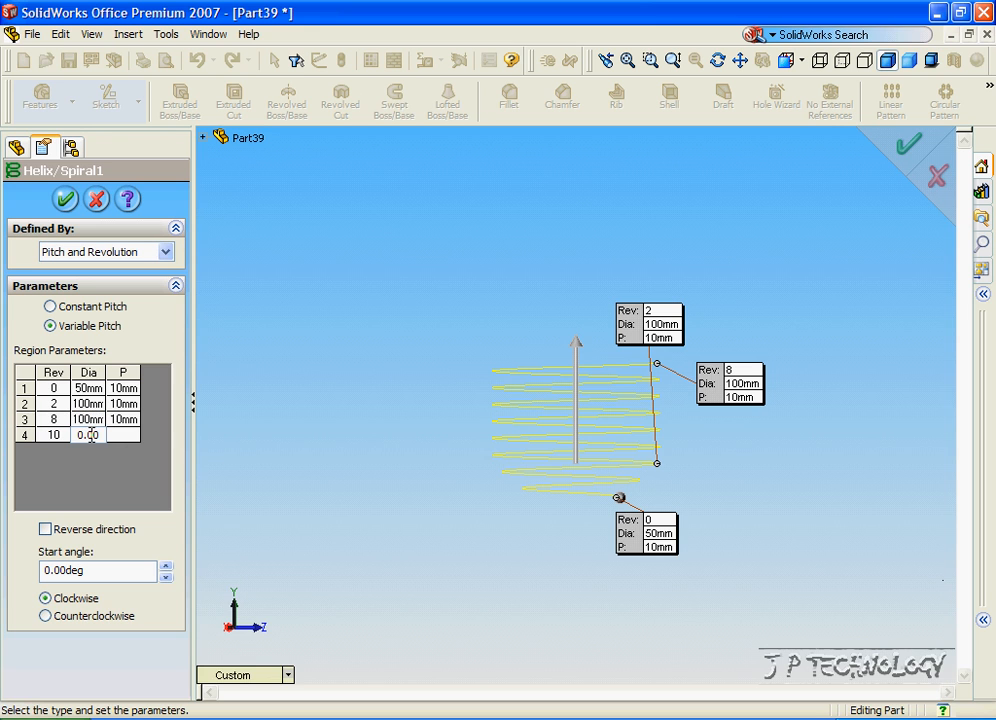
type("50")
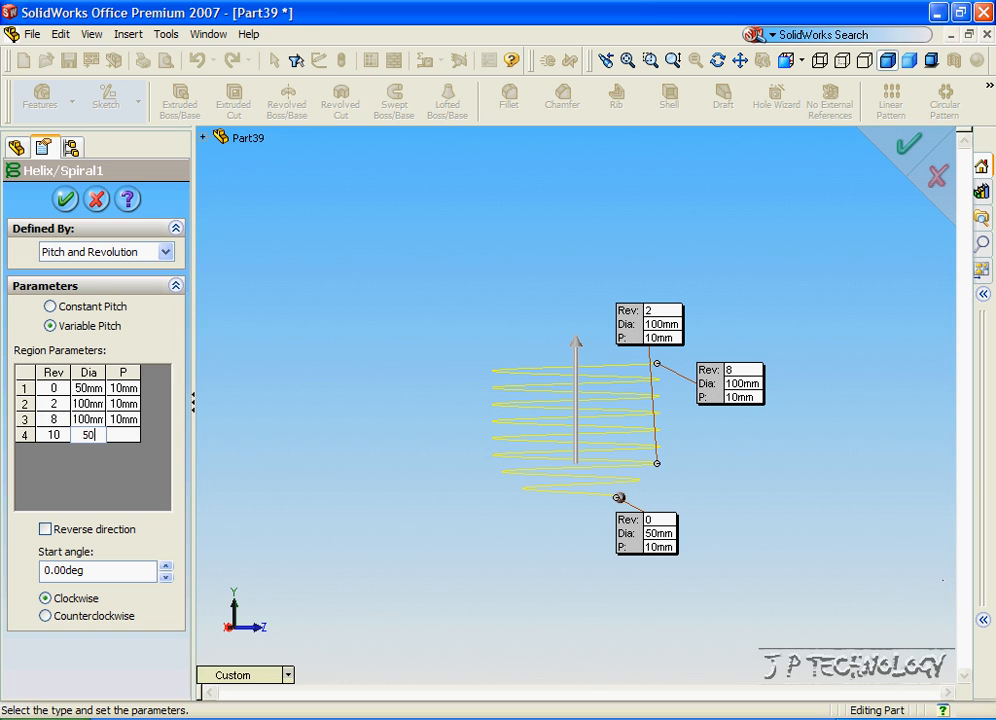
left_click(122, 434)
type("10")
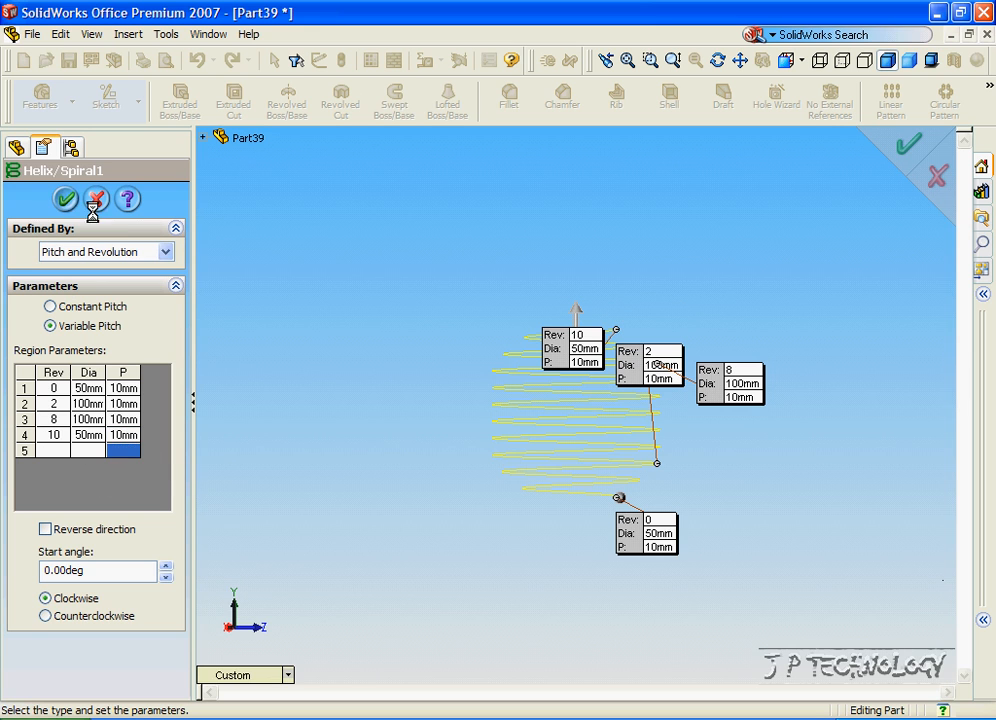
Accept the variable helix and rebuild so the spring bulges in its middle turns.
left_click(64, 200)
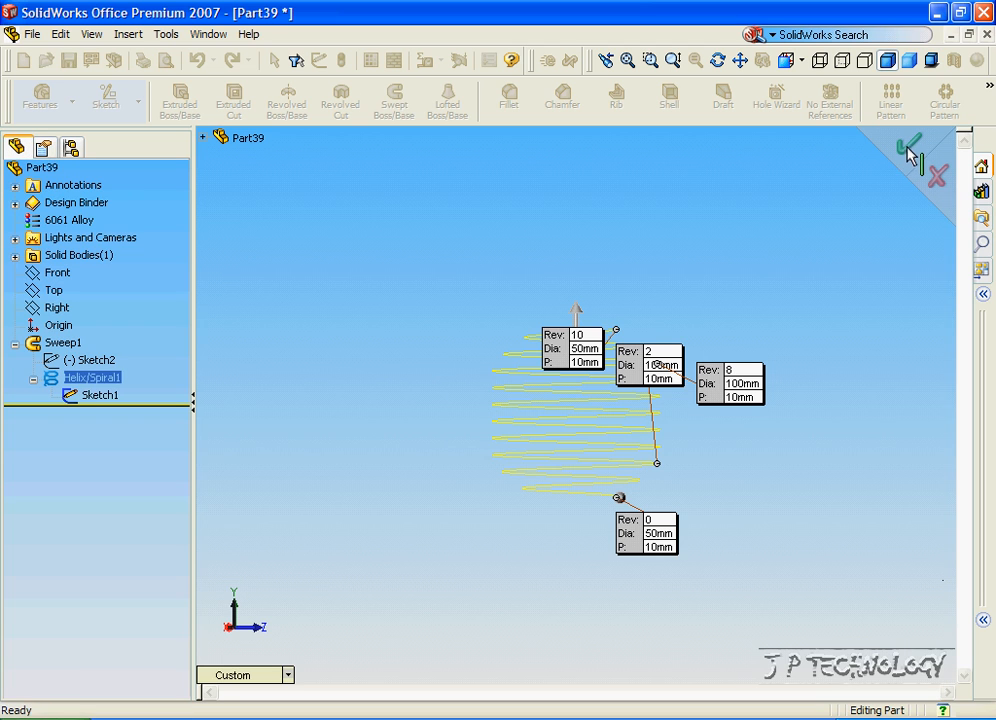
mouse_move(588, 486)
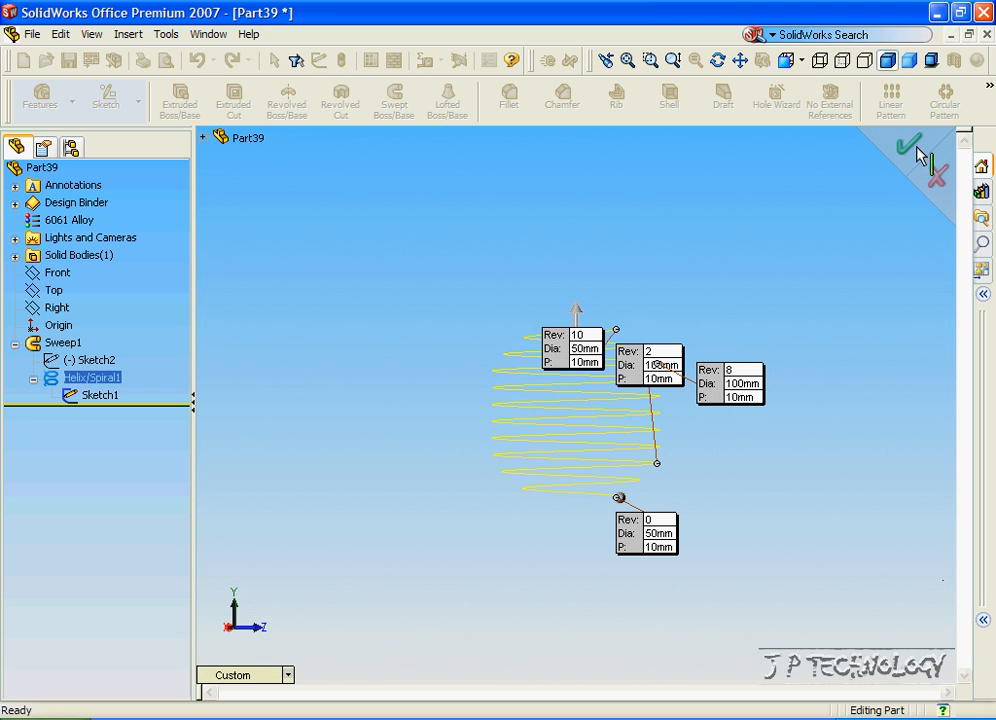
left_click(908, 144)
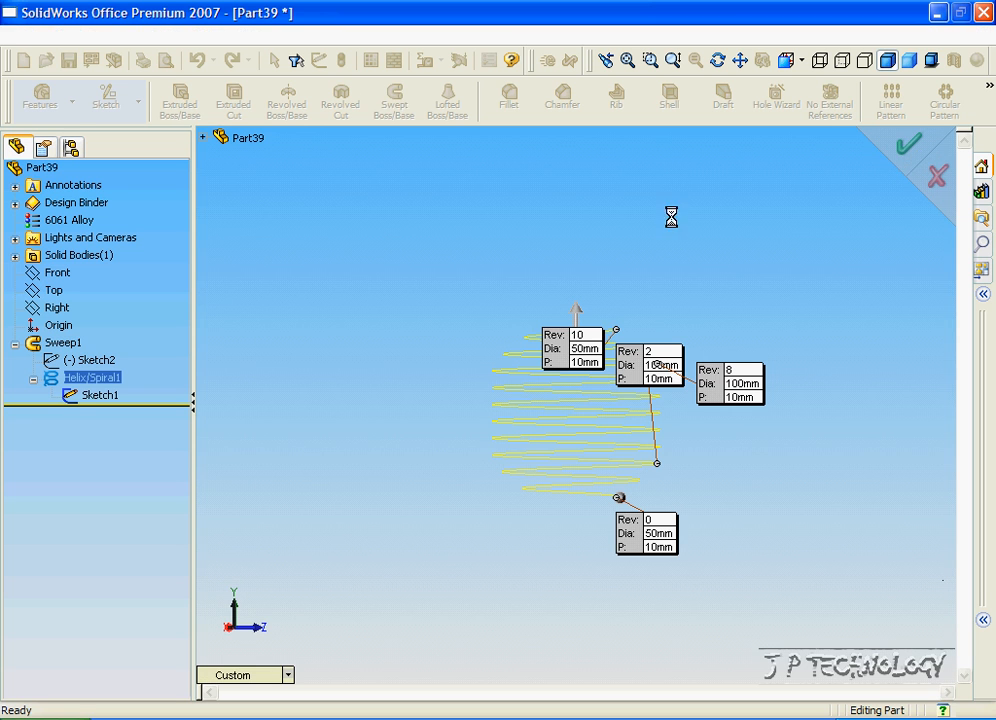
left_click(908, 146)
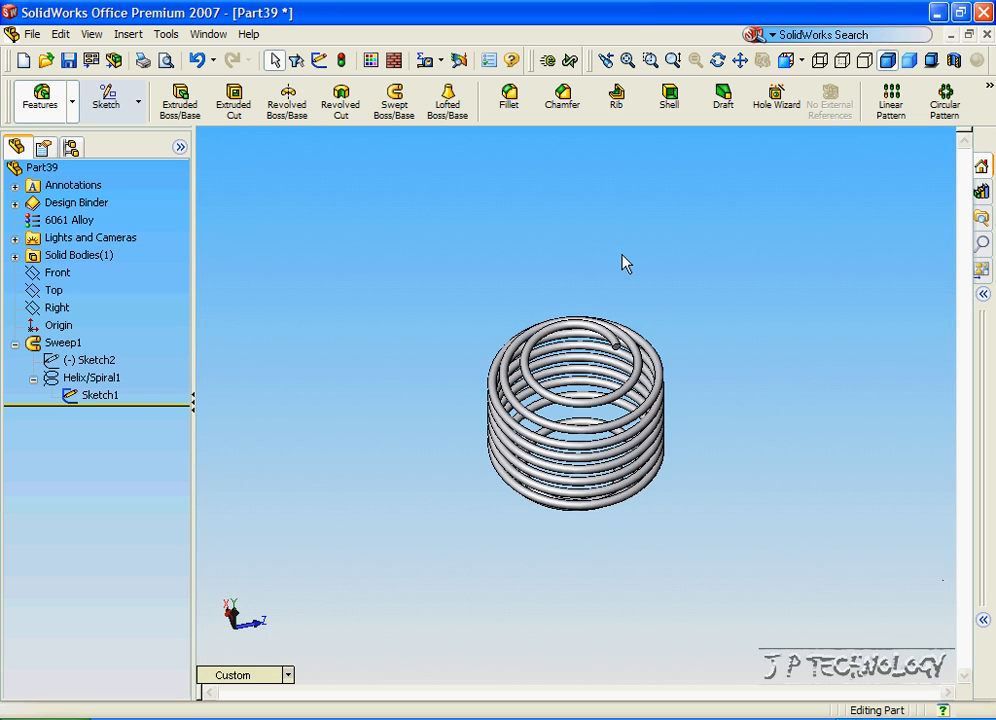